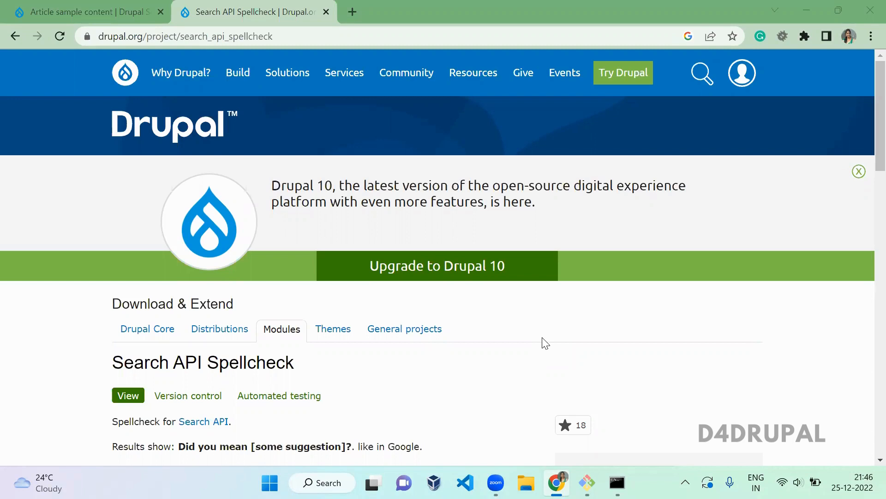
{"action": "mouse_move", "coordinate": [418, 444]}
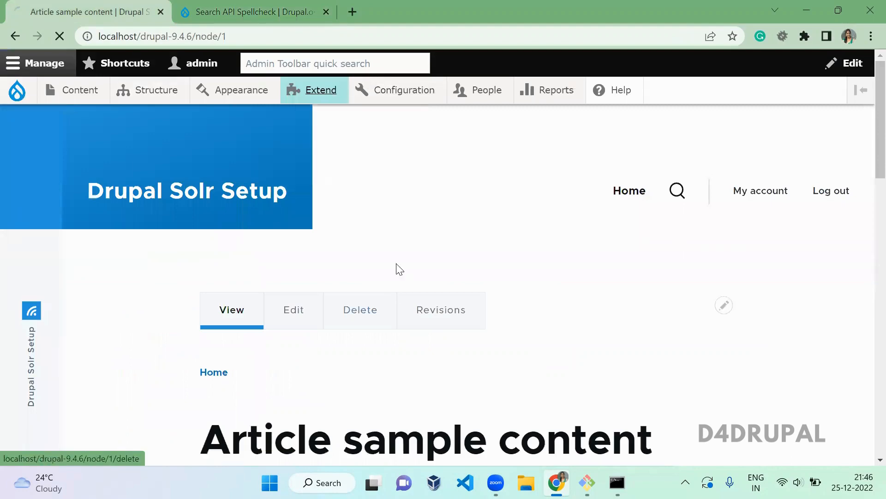
Step: Filter the Extend module list for 'search api spellcheck' and install Search API Spellcheck
{"action": "left_click", "coordinate": [320, 89]}
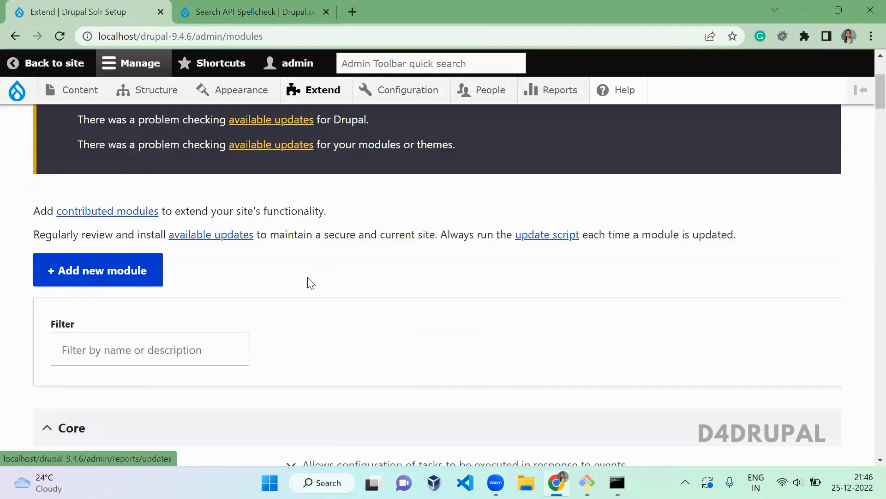
{"action": "type", "text": "search api spellc"}
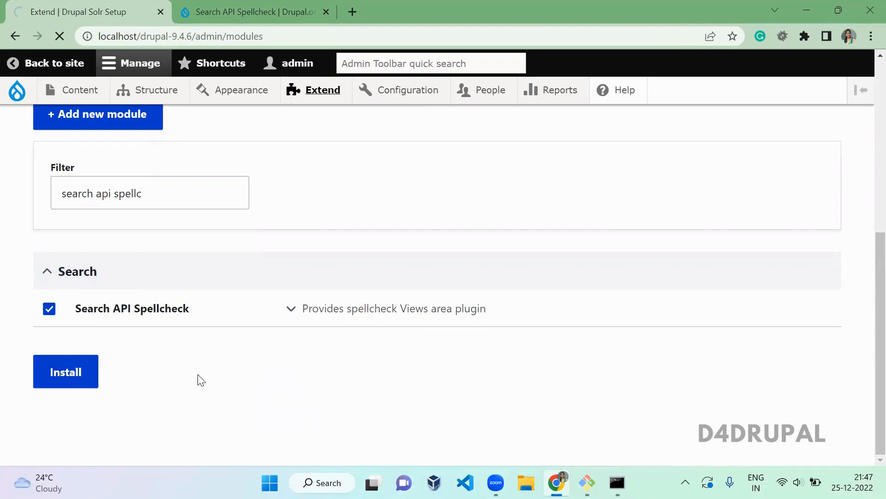
{"action": "left_click", "coordinate": [65, 371]}
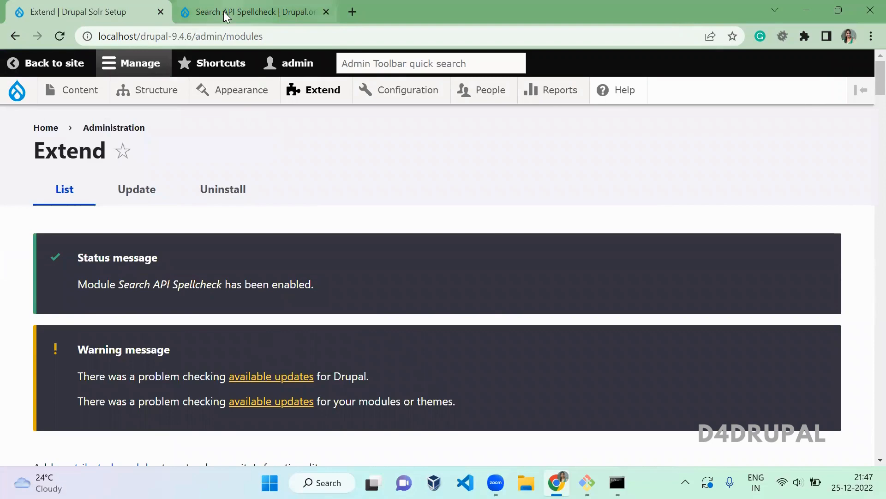
Step: Reach the context index's Processors page via Configuration > Search API
{"action": "left_click", "coordinate": [408, 90]}
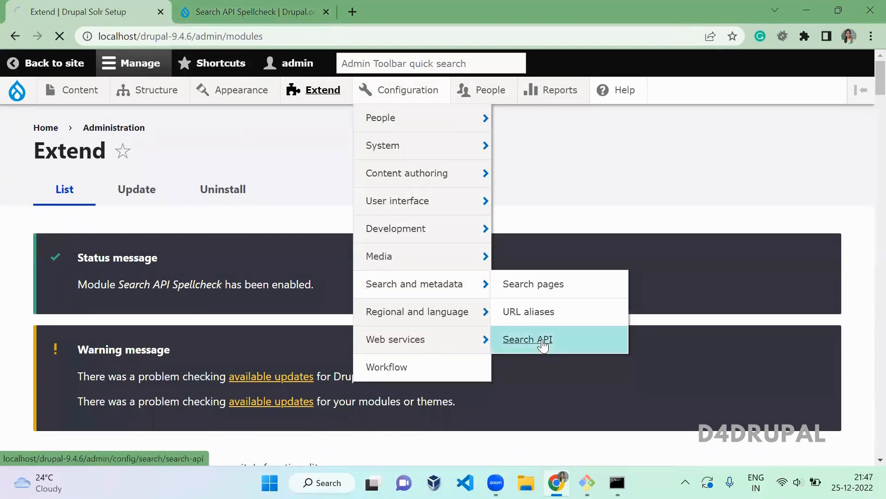
{"action": "left_click", "coordinate": [527, 339]}
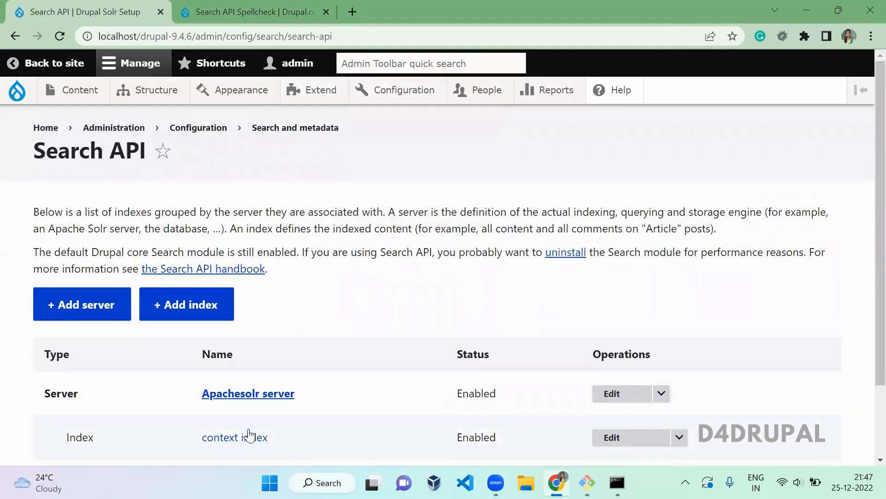
{"action": "left_click", "coordinate": [234, 436]}
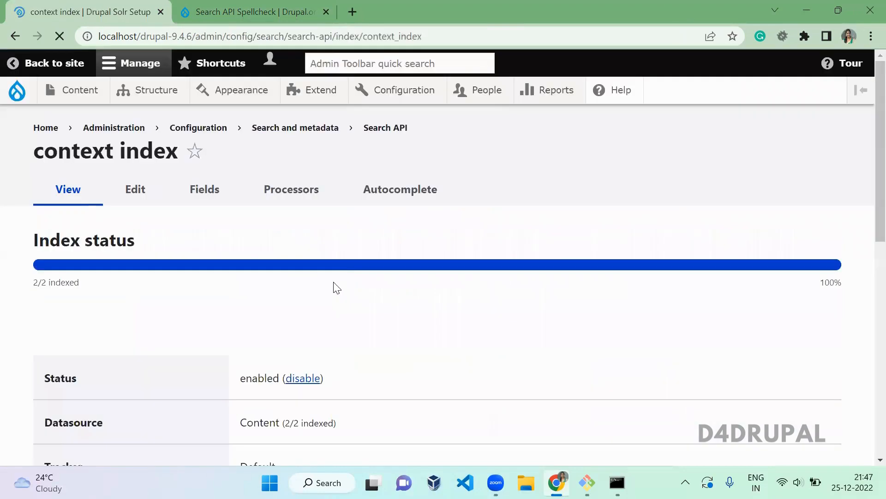
{"action": "left_click", "coordinate": [291, 188]}
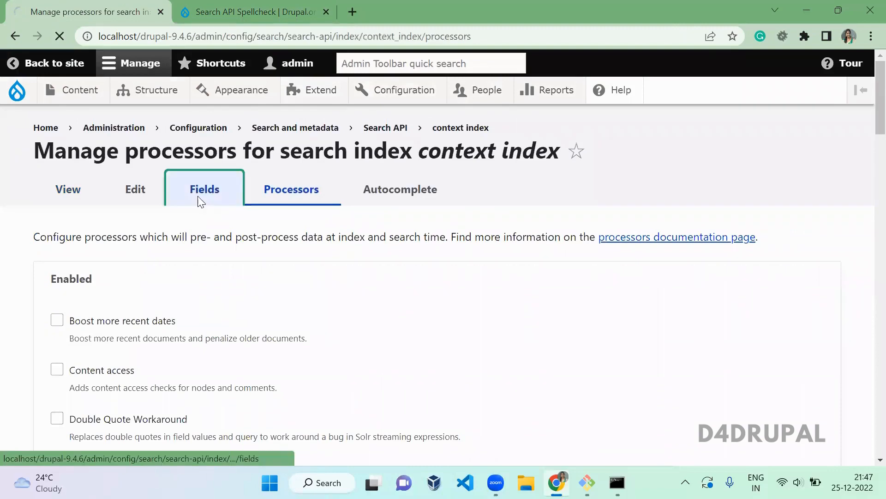
Step: Set the Aggregated field's type to Spellcheck in the index Fields and save
{"action": "left_click", "coordinate": [204, 188]}
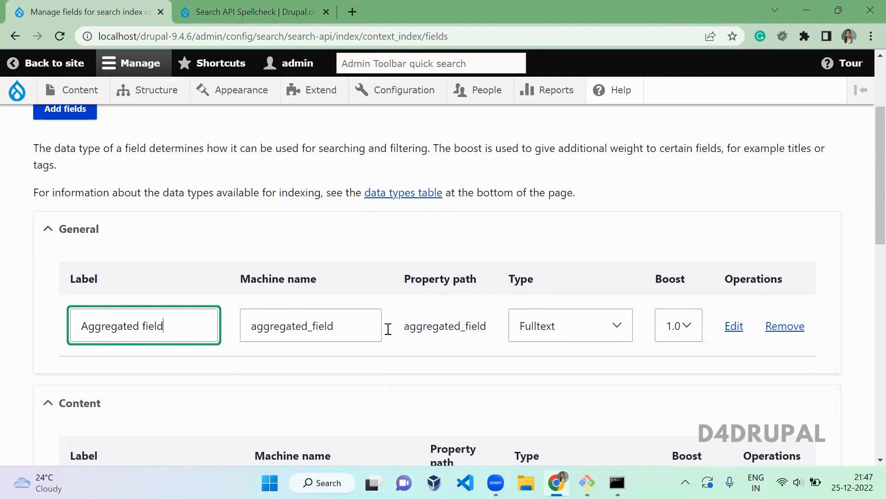
{"action": "left_click", "coordinate": [570, 325]}
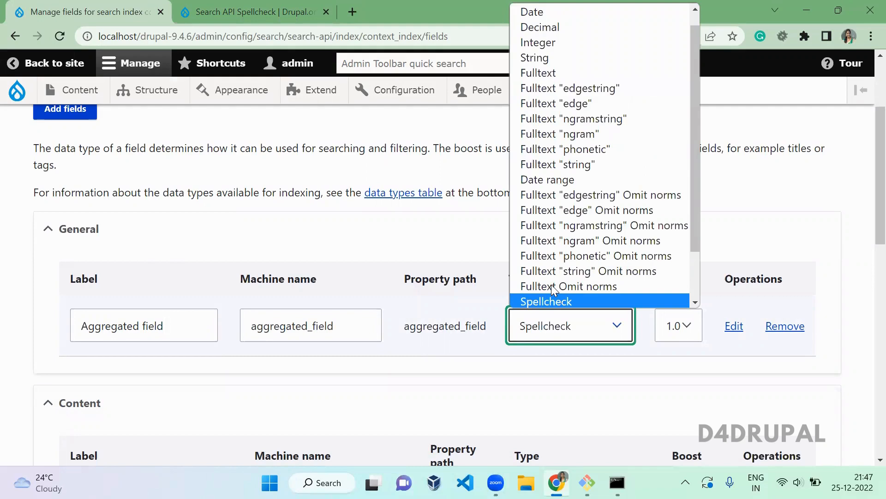
{"action": "left_click", "coordinate": [546, 301]}
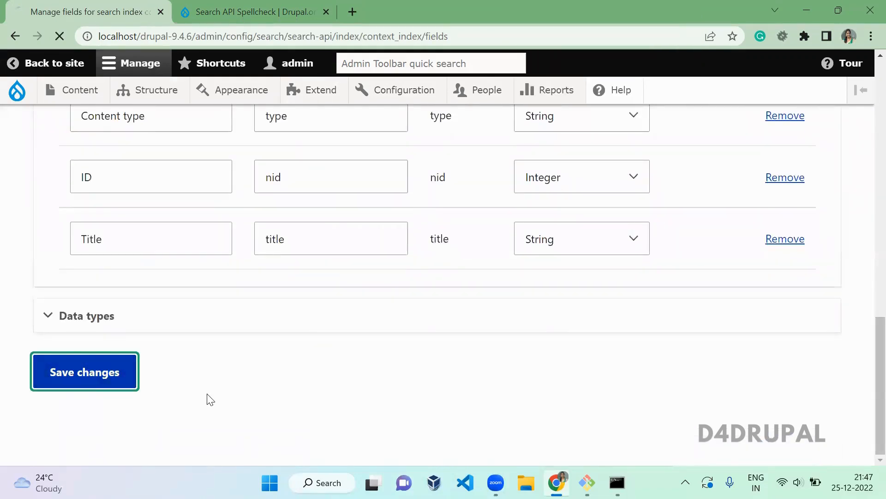
{"action": "left_click", "coordinate": [84, 371]}
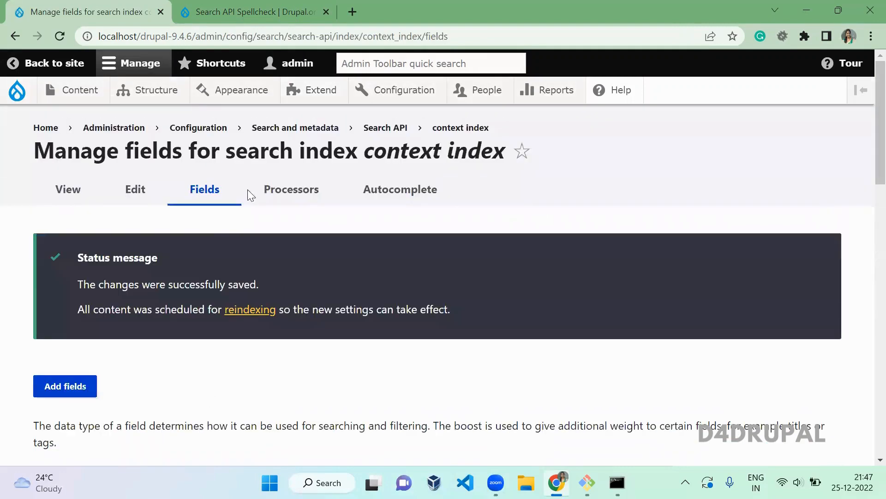
Step: Return to the index overview and reindex all items now
{"action": "left_click", "coordinate": [68, 189]}
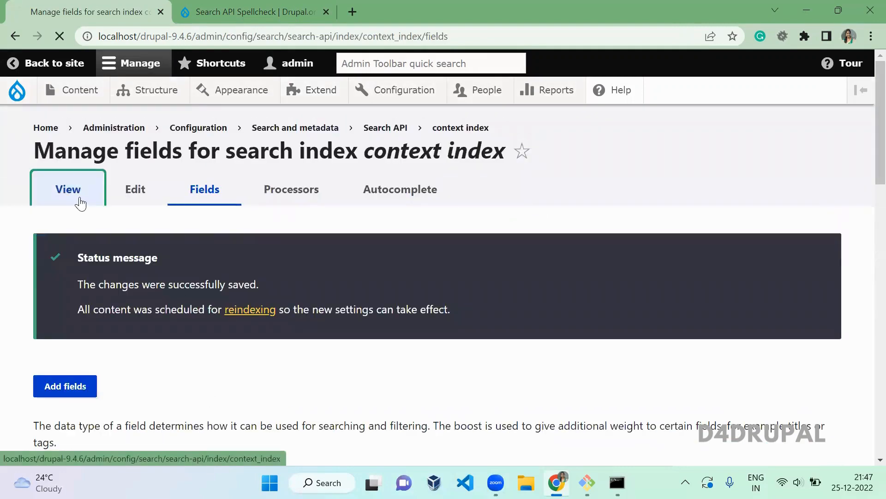
{"action": "left_click", "coordinate": [67, 188]}
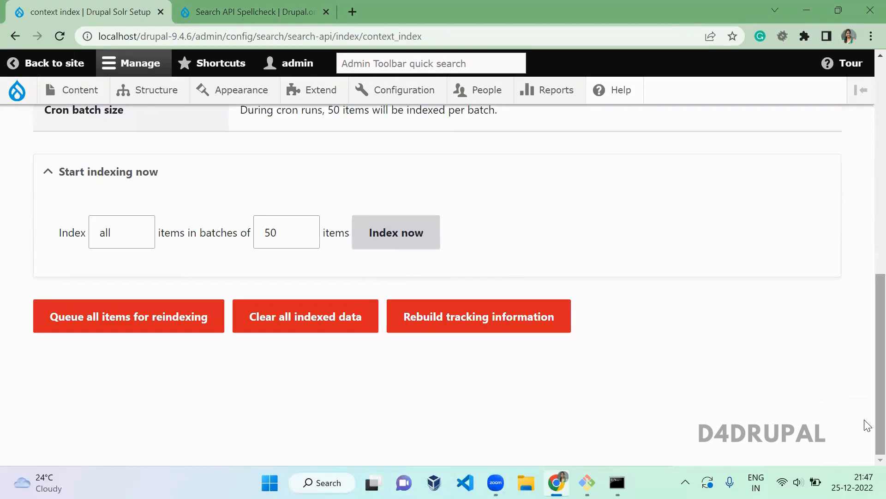
{"action": "left_click", "coordinate": [396, 232]}
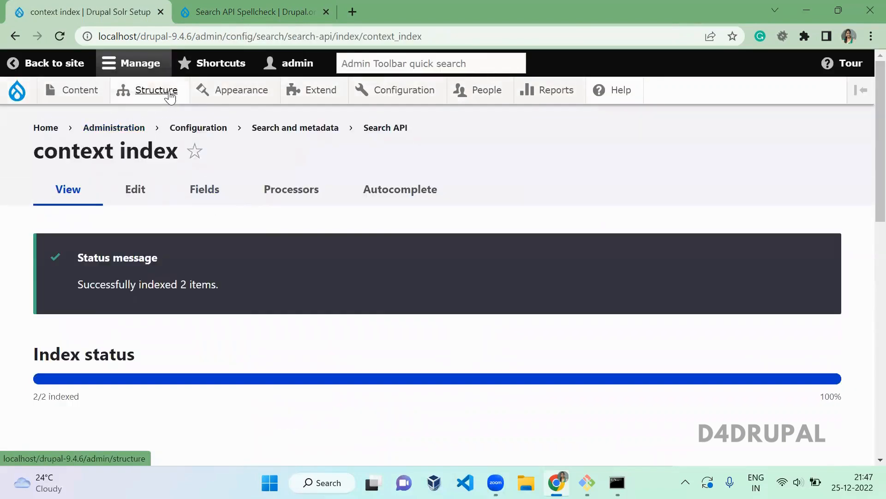
Step: From Structure > Views, open the Solr view's Edit page
{"action": "left_click", "coordinate": [156, 90]}
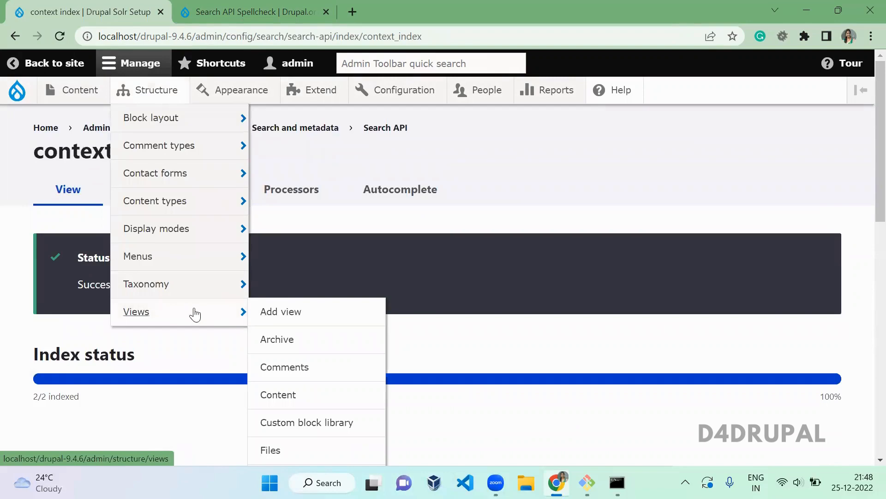
{"action": "left_click", "coordinate": [135, 311]}
{"action": "type", "text": "solr view"}
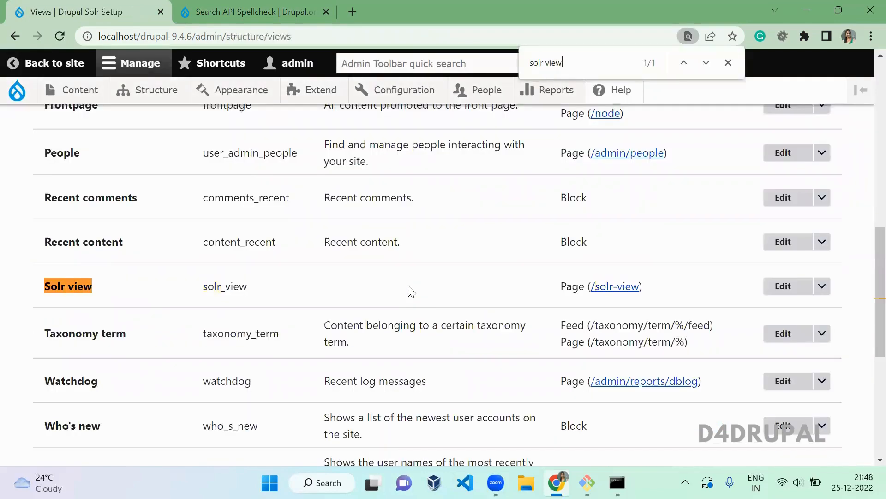
{"action": "left_click", "coordinate": [783, 285]}
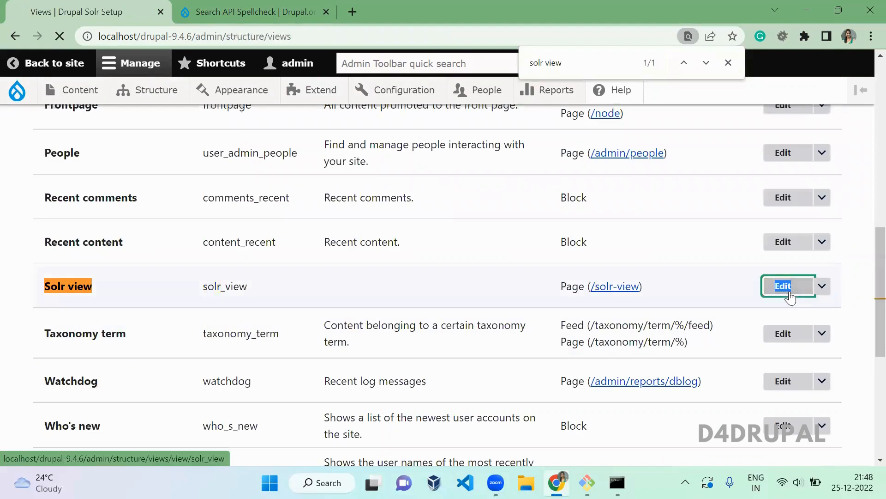
{"action": "left_click", "coordinate": [782, 285]}
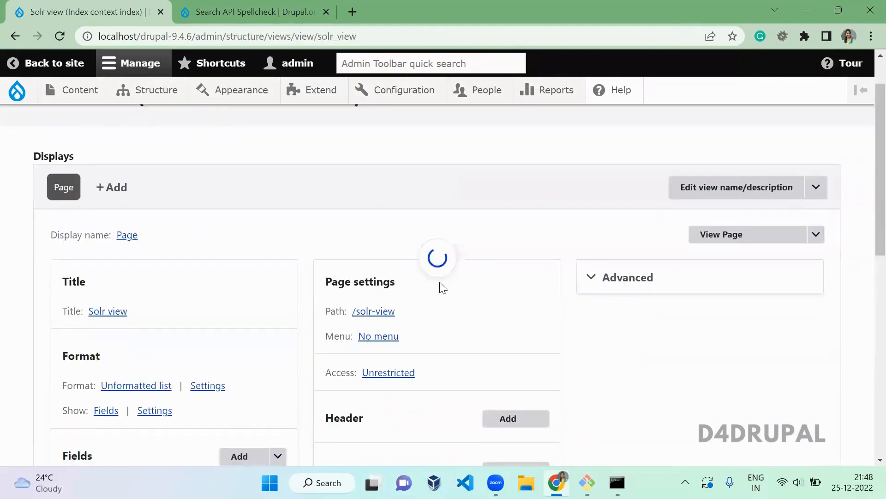
Step: Add the Search API Spellcheck "Did You Mean" item to the view header and apply its settings
{"action": "left_click", "coordinate": [515, 224]}
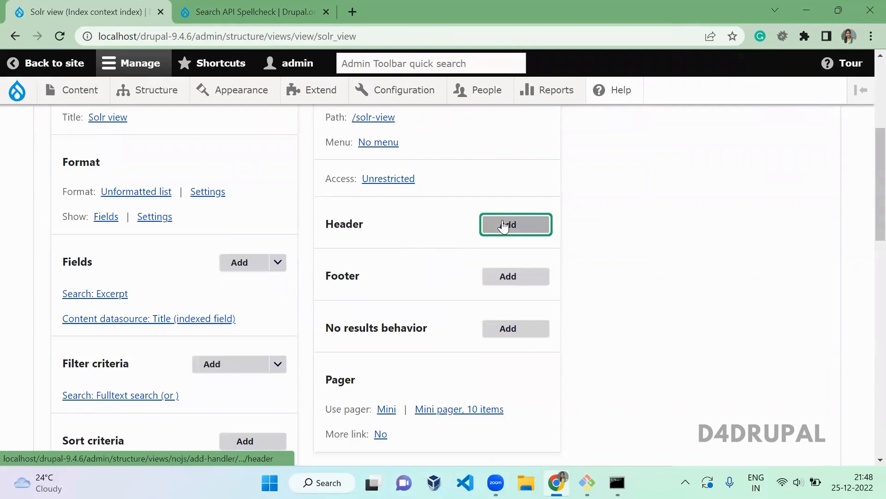
{"action": "left_click", "coordinate": [515, 224]}
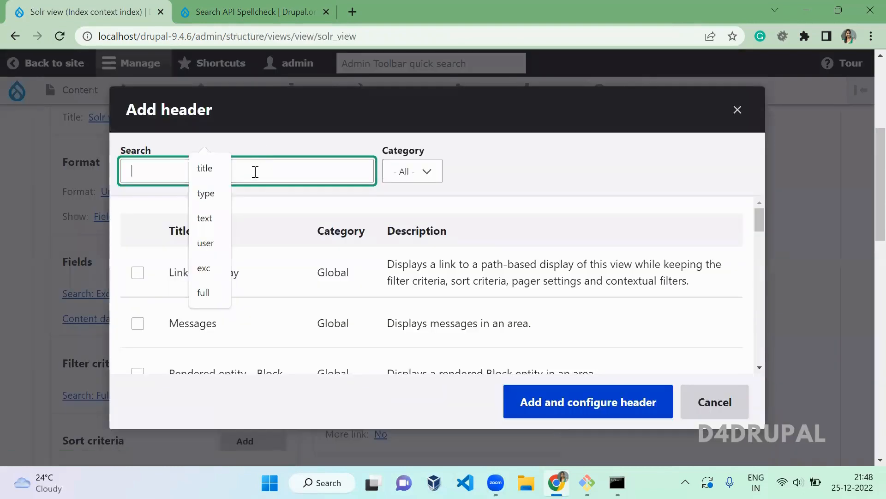
{"action": "type", "text": "did"}
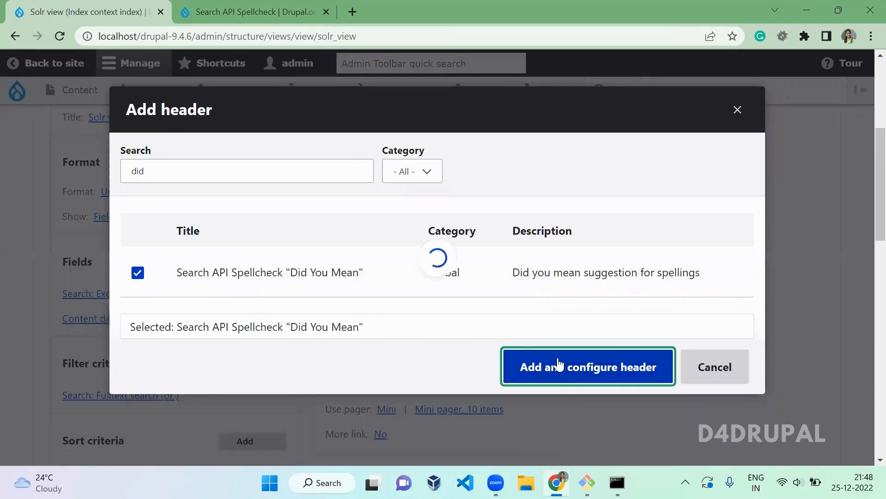
{"action": "left_click", "coordinate": [587, 366]}
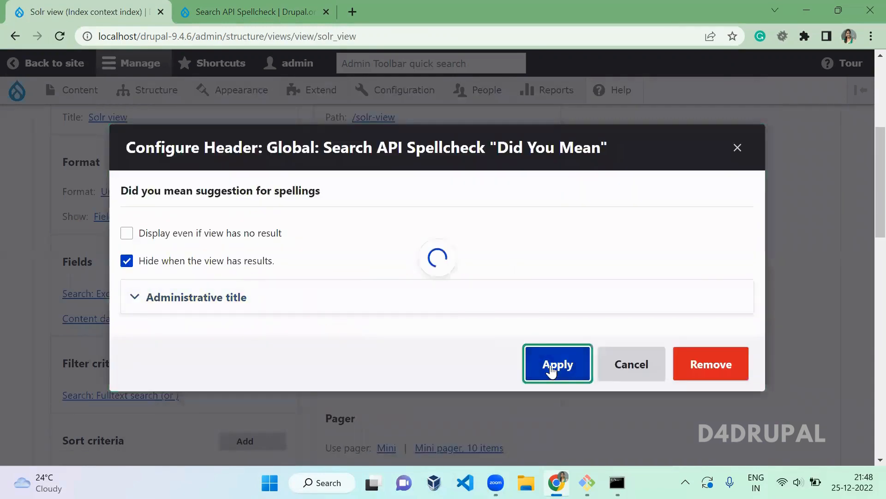
{"action": "left_click", "coordinate": [556, 364]}
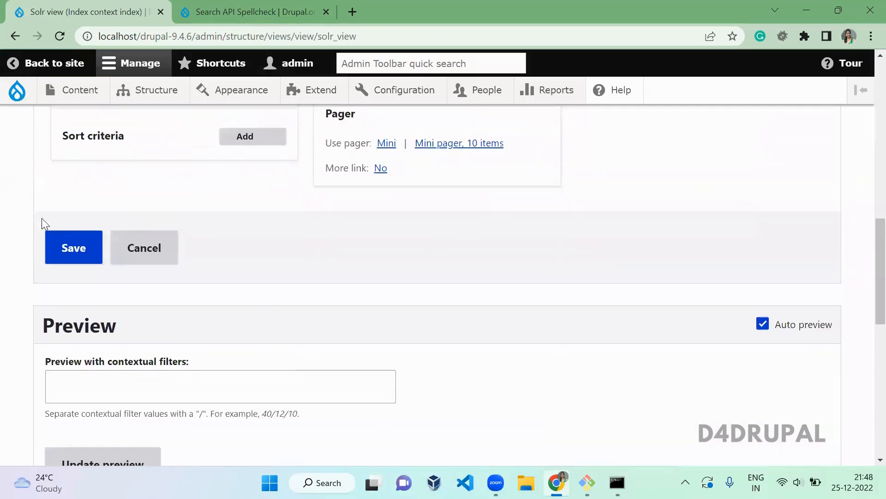
Step: Save the Solr view and follow its /drupal-9.4.6/solr-view path link
{"action": "left_click", "coordinate": [73, 248]}
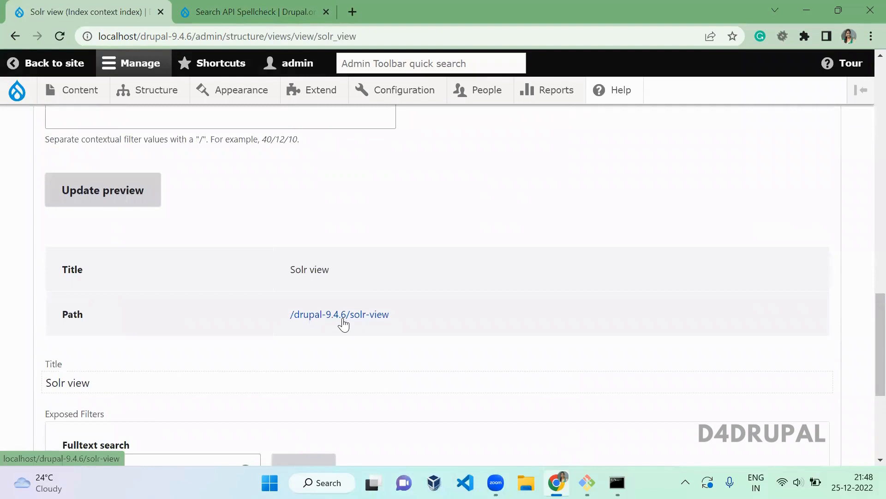
{"action": "left_click", "coordinate": [339, 314]}
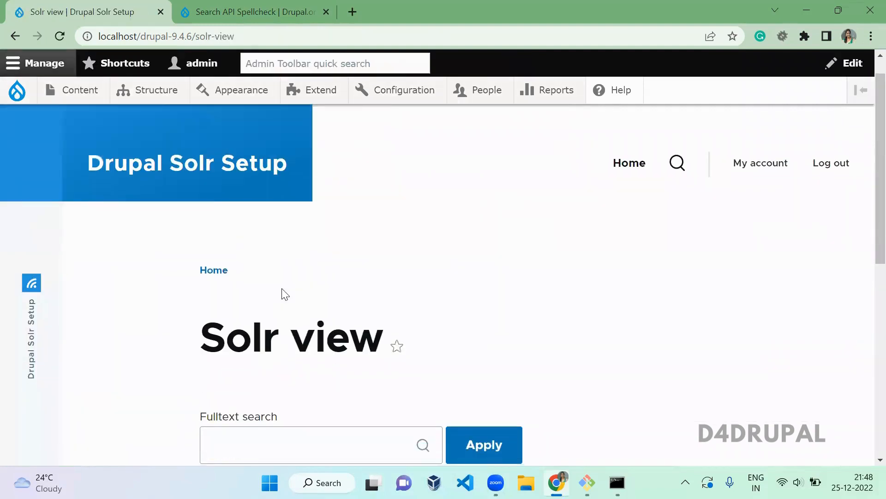
Step: Search the fulltext box for 'artice' and reveal the 'Did you mean: article ?' suggestion
{"action": "type", "text": "a"}
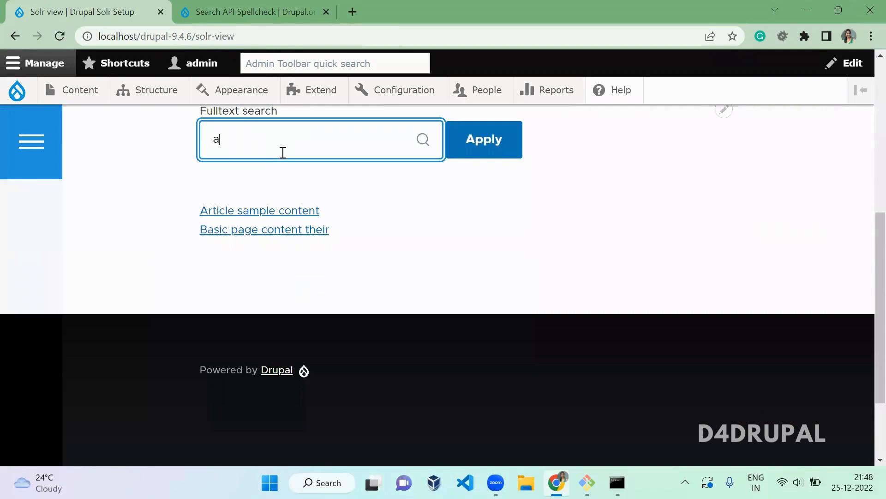
{"action": "type", "text": "rtice"}
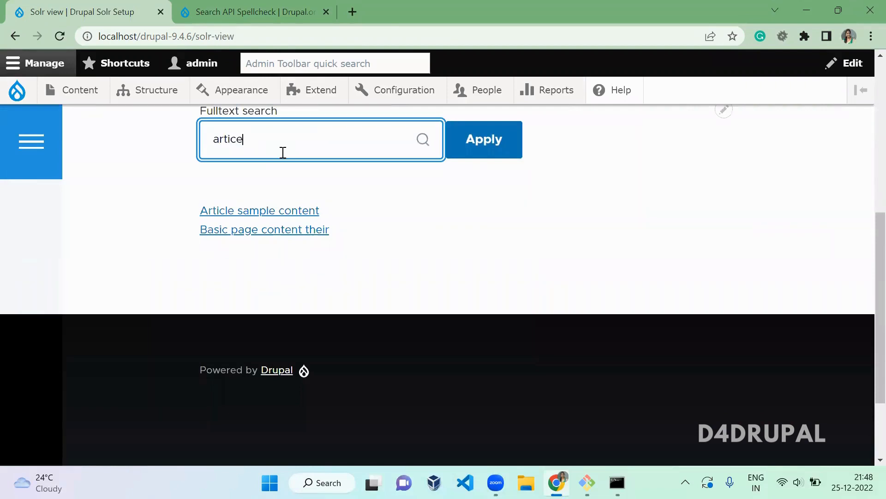
{"action": "left_click", "coordinate": [483, 139]}
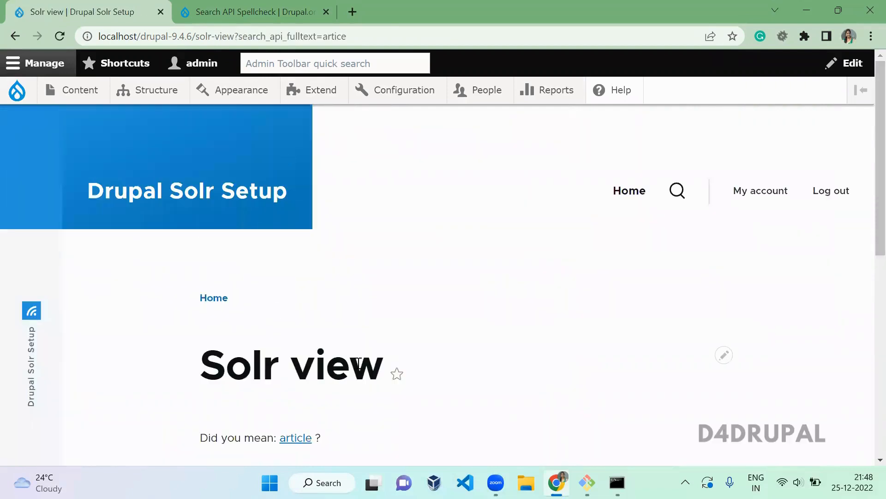
{"action": "scroll", "scroll_direction": "down", "scroll_amount": 3}
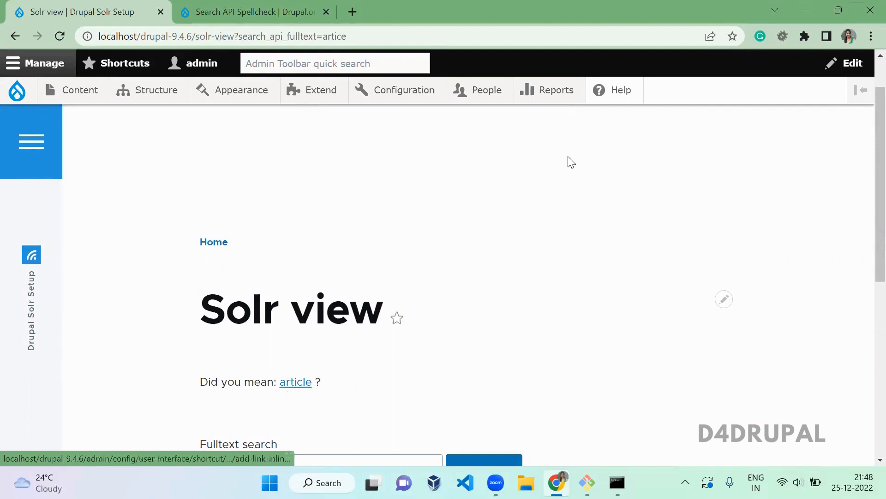
{"action": "mouse_move", "coordinate": [295, 381]}
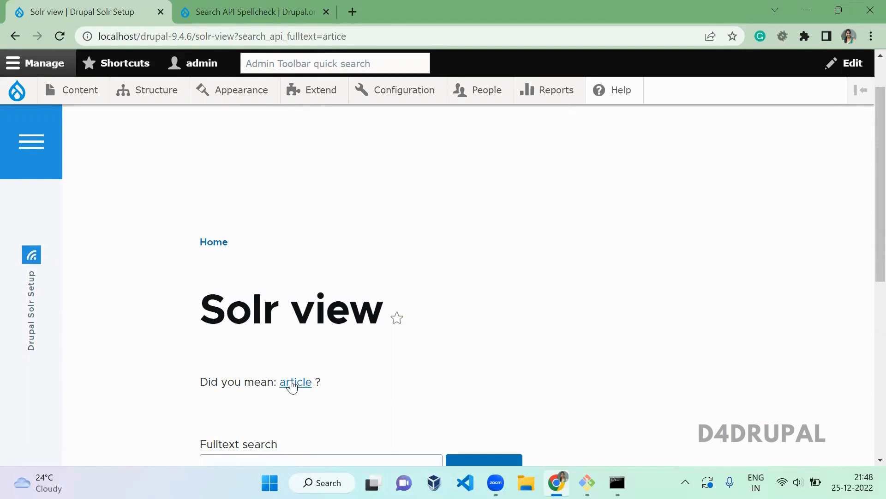